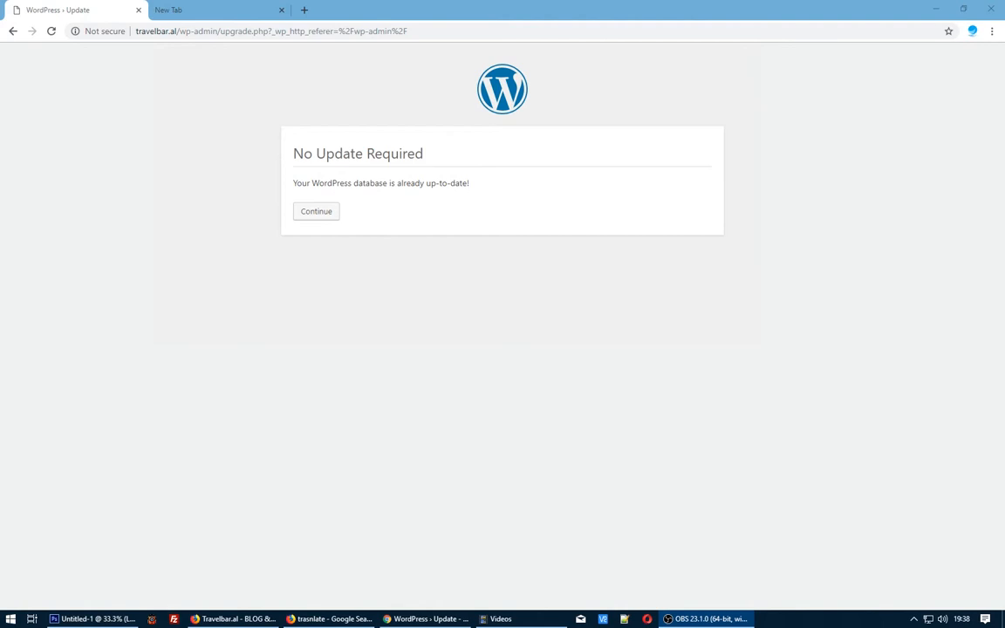
Leave the update notice for the live site, then show public_html in File Manager
click(315, 211)
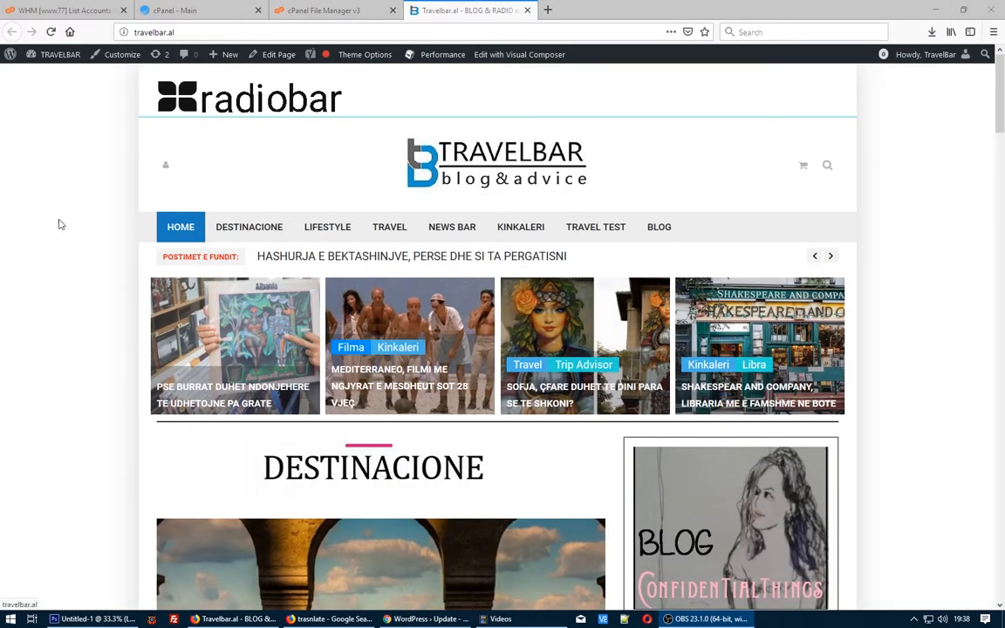
click(331, 9)
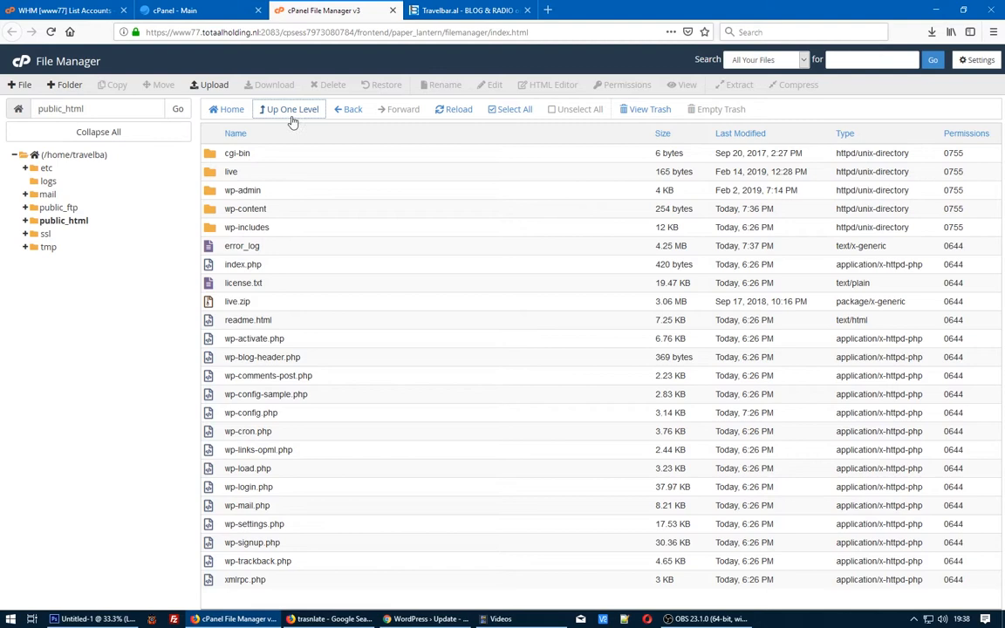
mouse_move(208, 214)
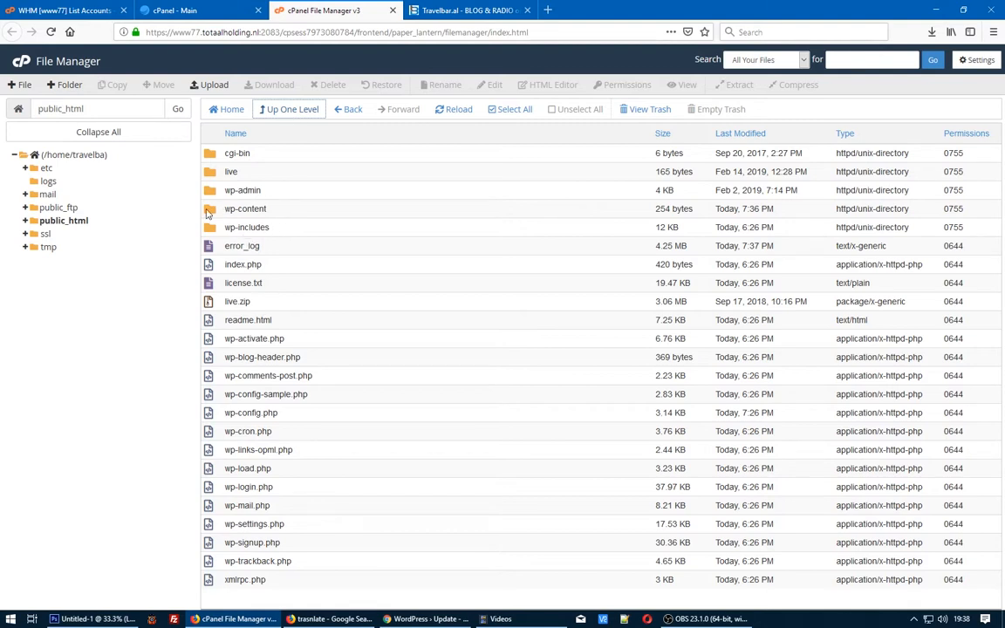
Remove object-cache.php from wp-content and return to the WordPress update page
double_click(245, 208)
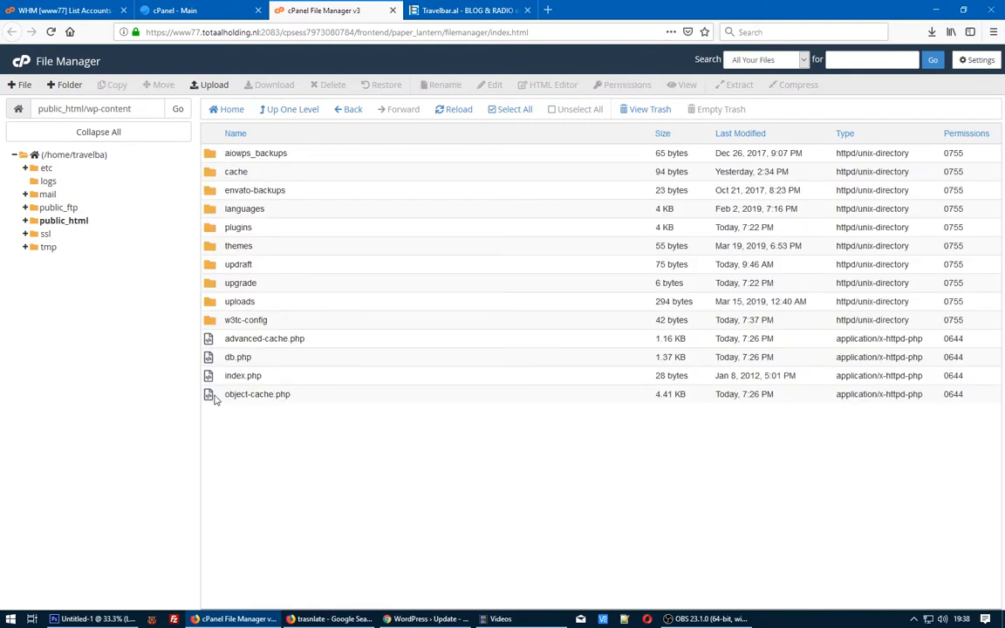
click(257, 393)
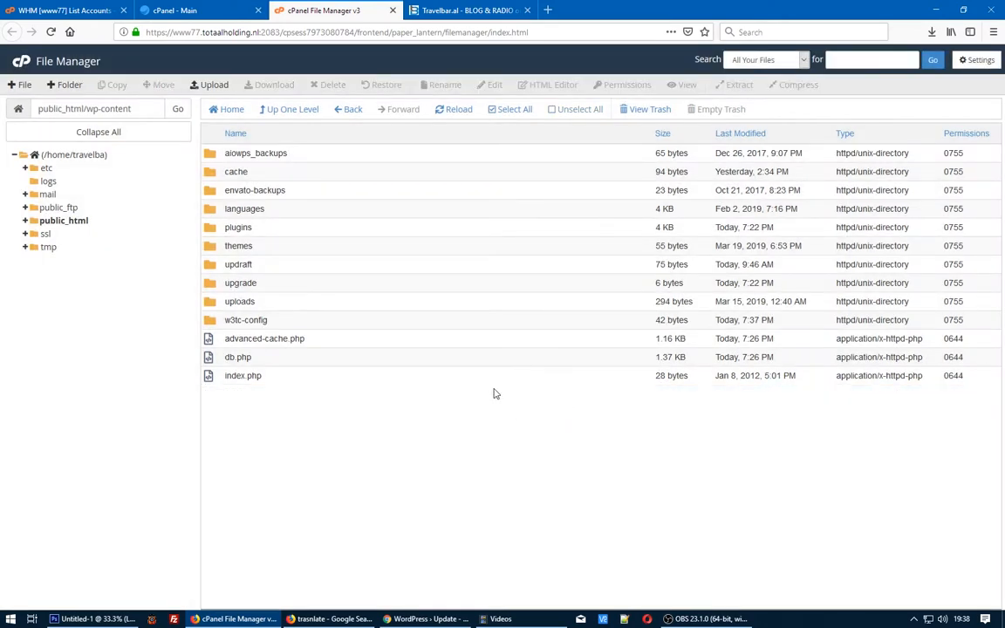
mouse_move(656, 618)
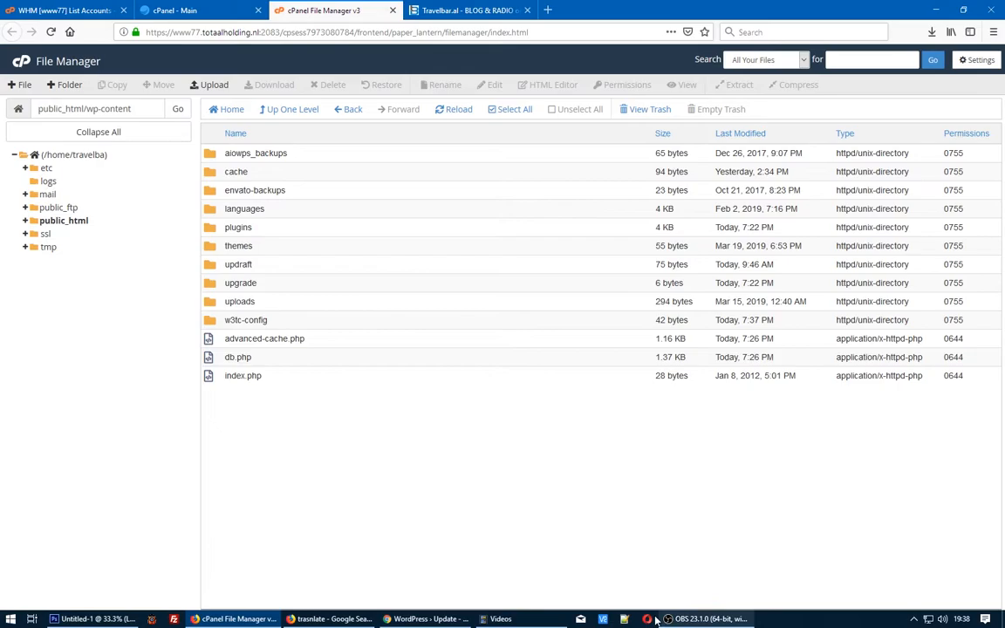
click(425, 618)
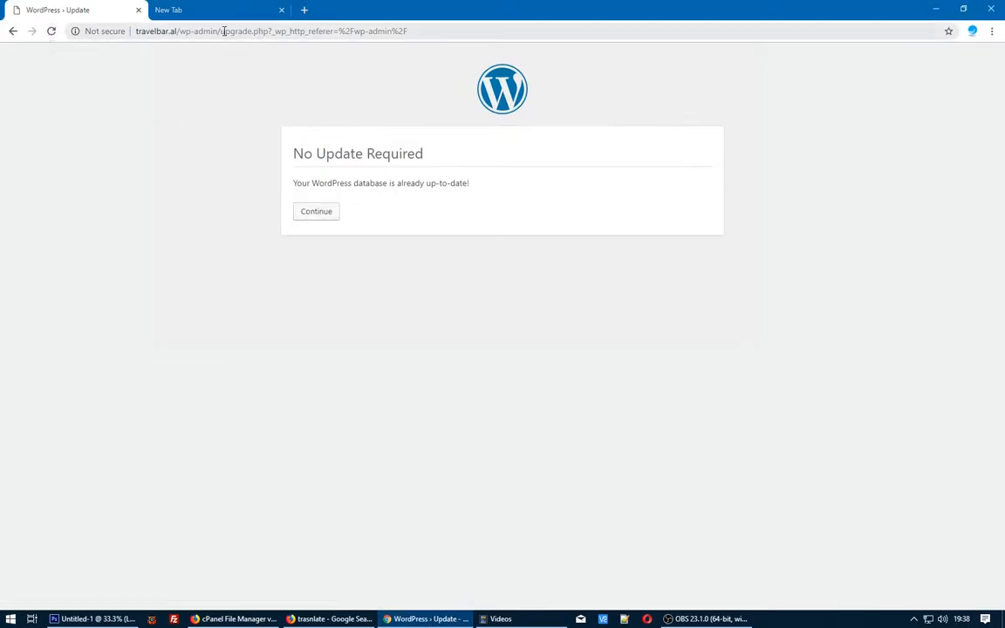
Go to /wp-admin/, tick 'I'm not a robot' and confirm the reCAPTCHA check
click(315, 211)
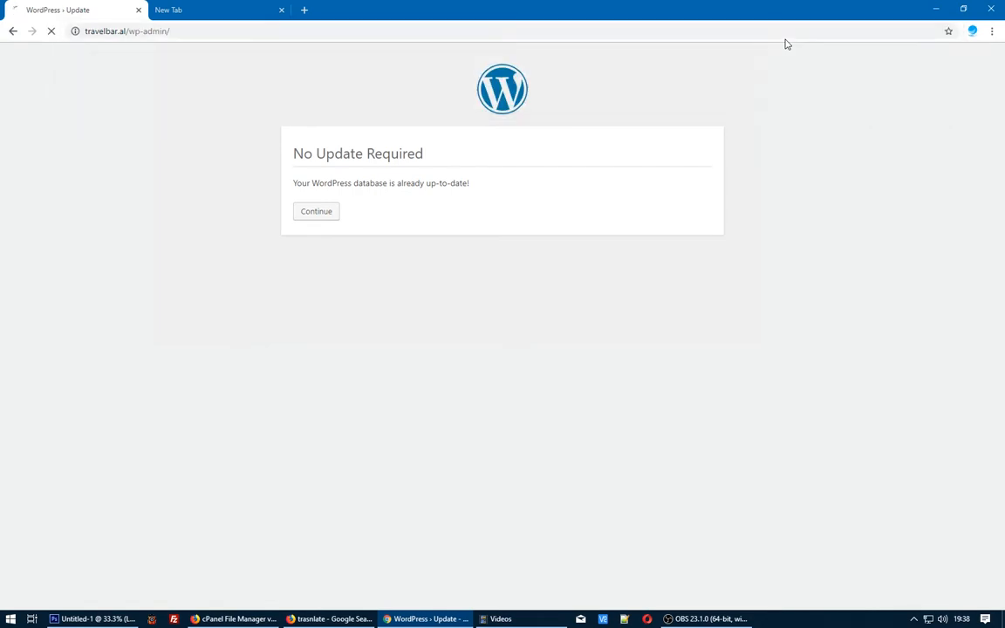
click(315, 211)
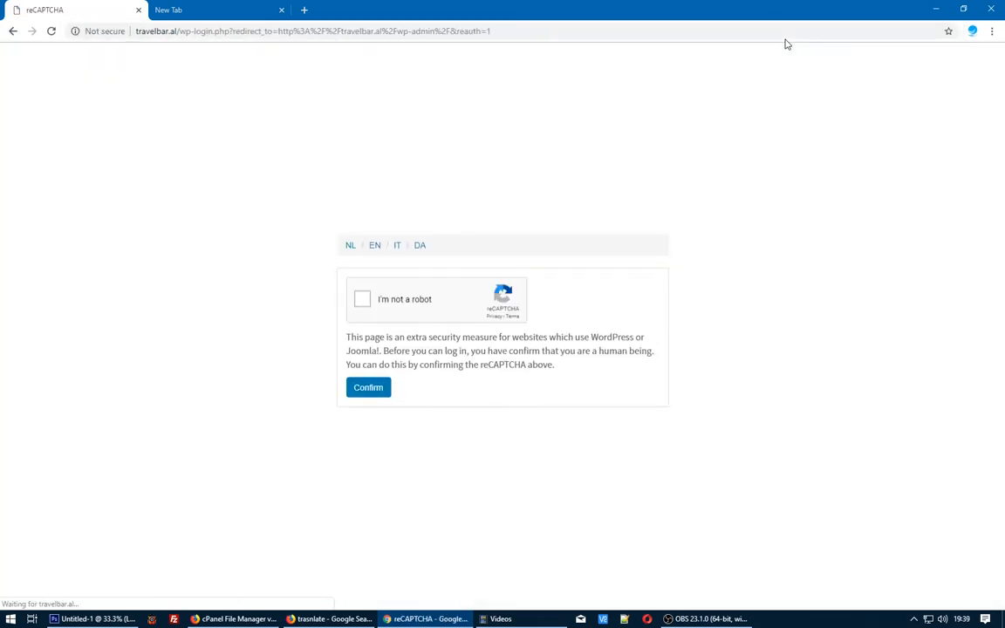
click(362, 299)
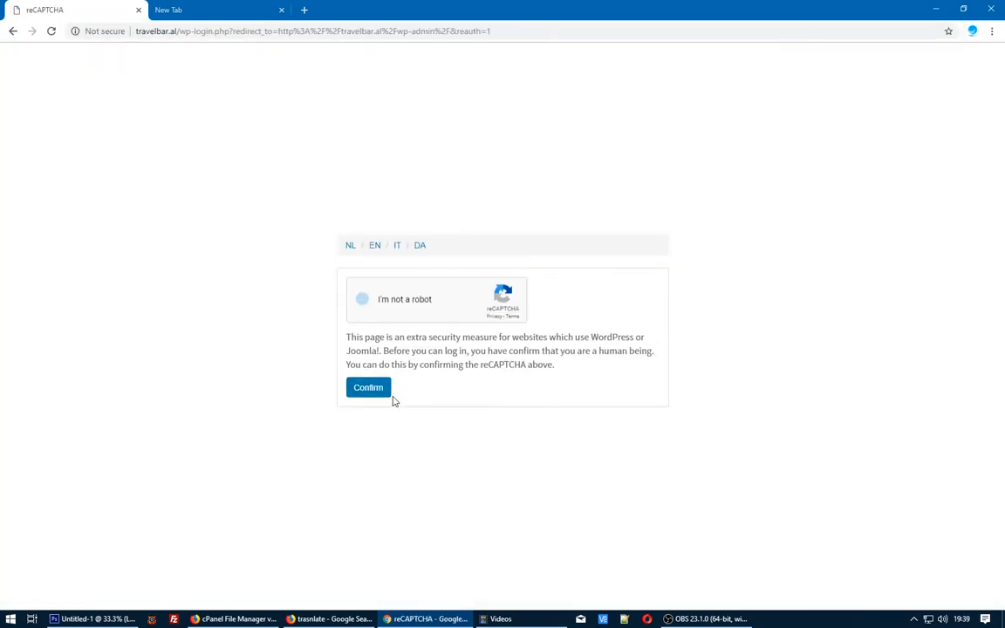
click(362, 298)
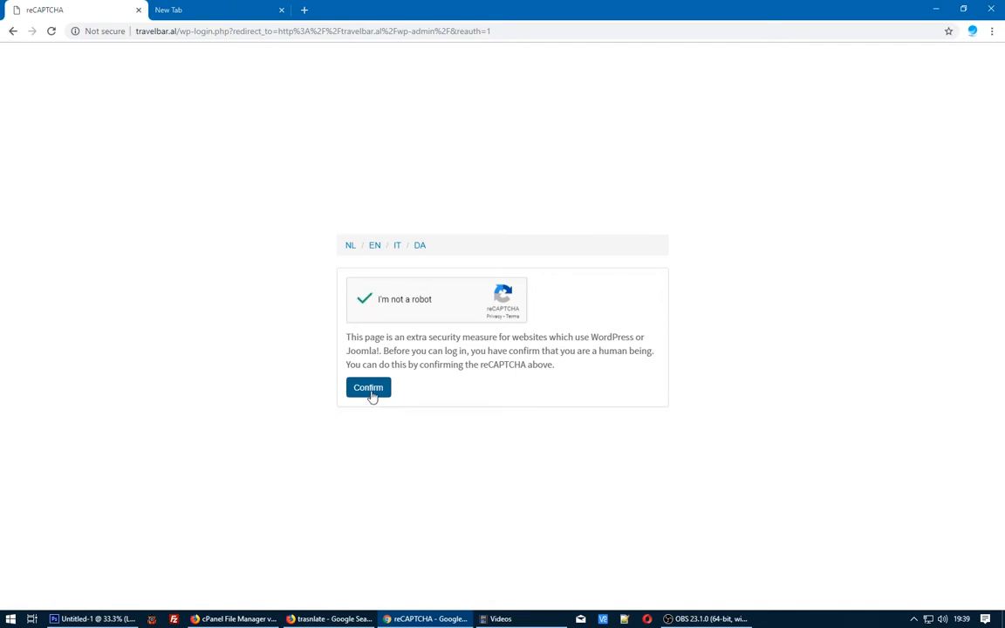
click(367, 387)
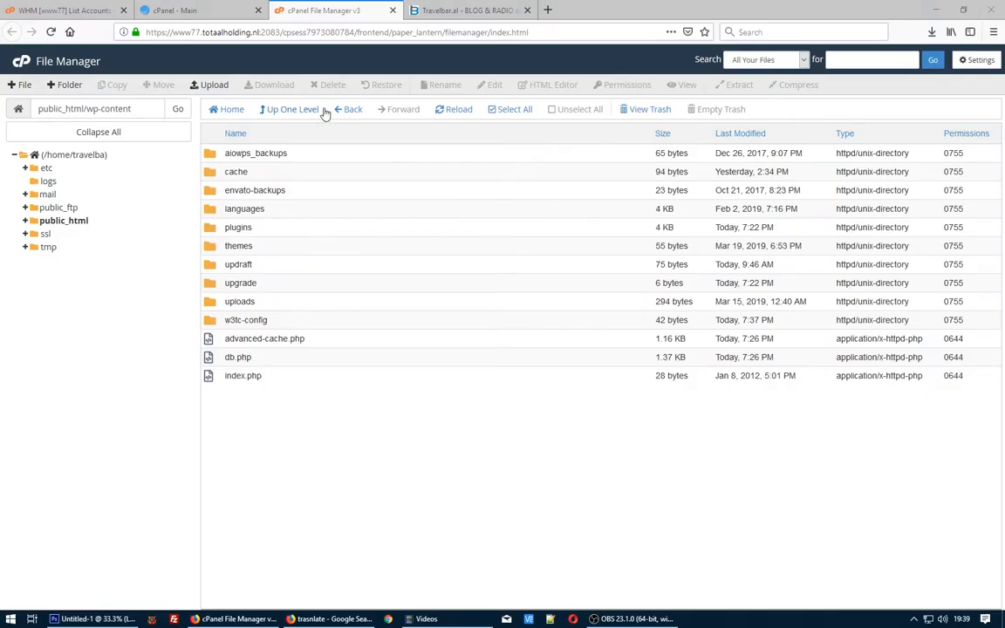
mouse_move(217, 204)
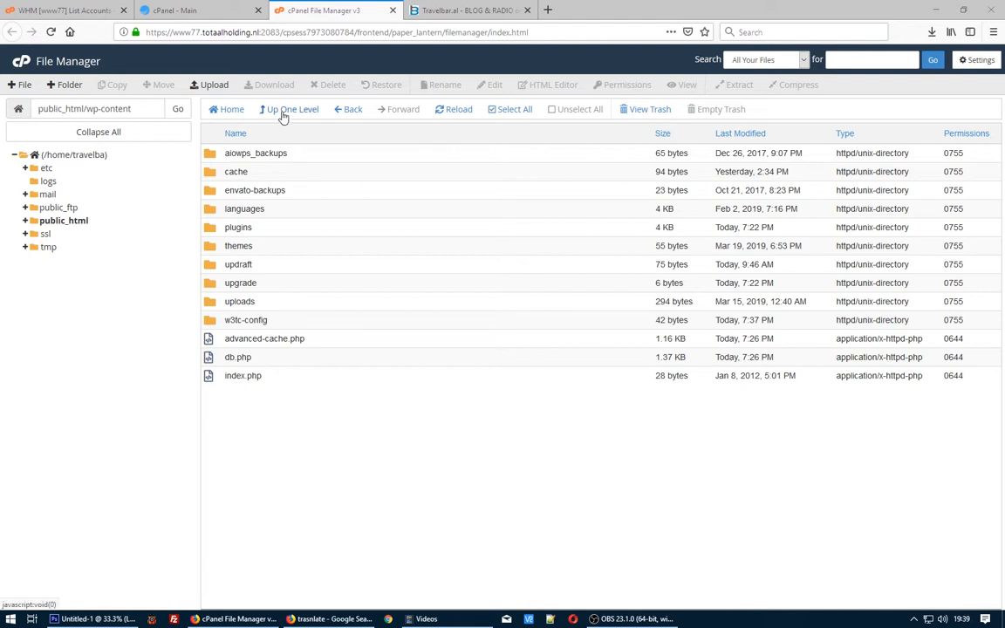
Navigate to public_html/wp-content/plugins and rename w3-total-cache to w3-total-cache-1
click(287, 108)
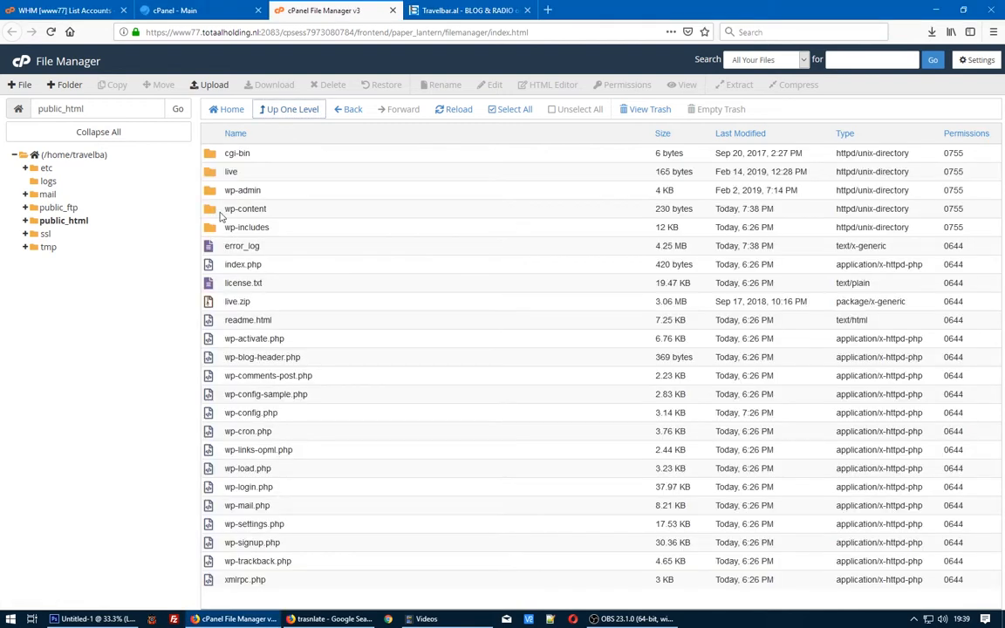
mouse_move(216, 212)
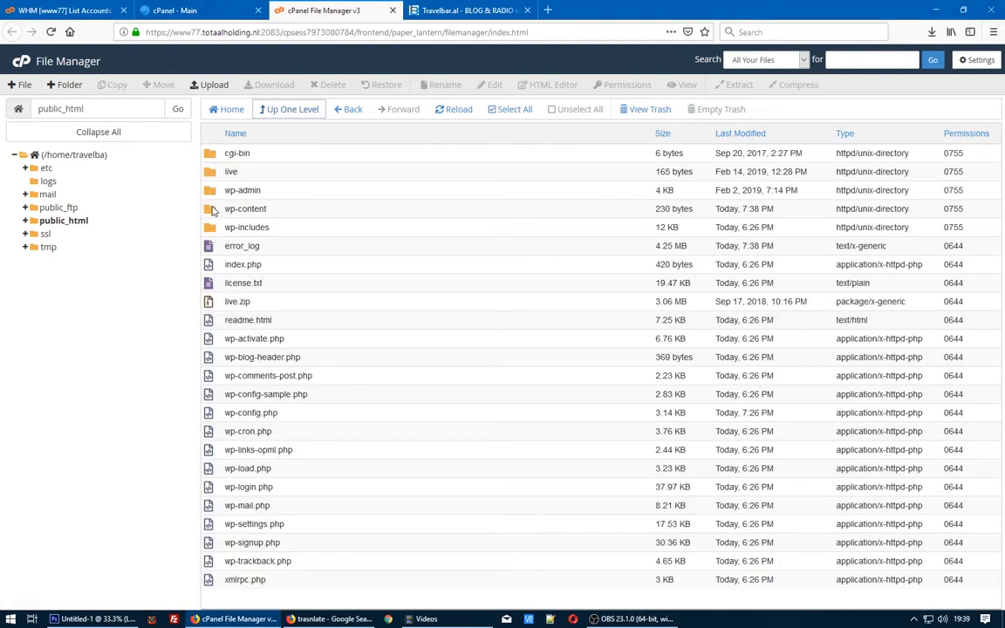
double_click(245, 208)
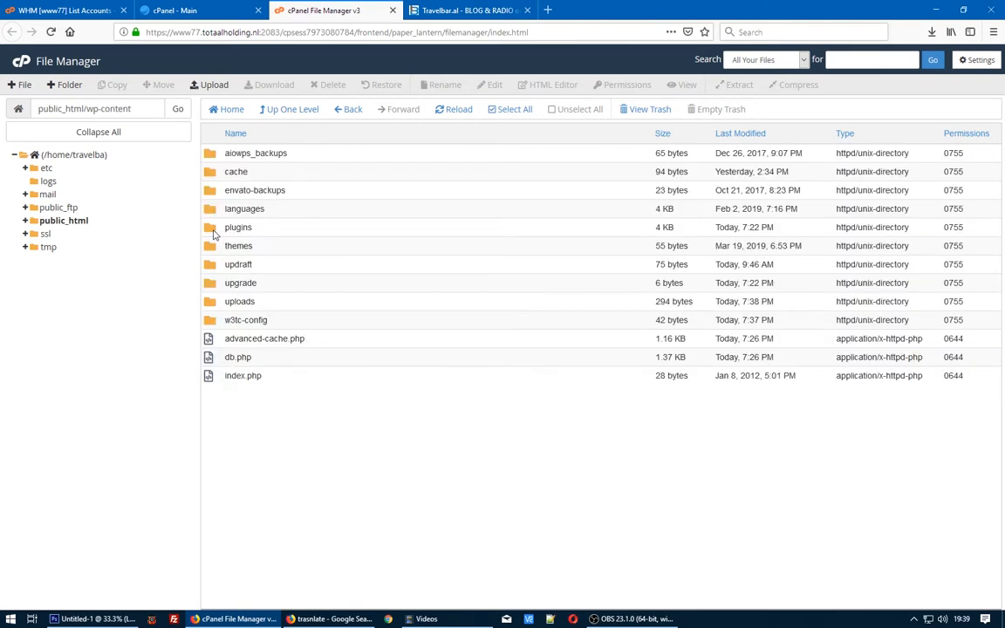
double_click(238, 227)
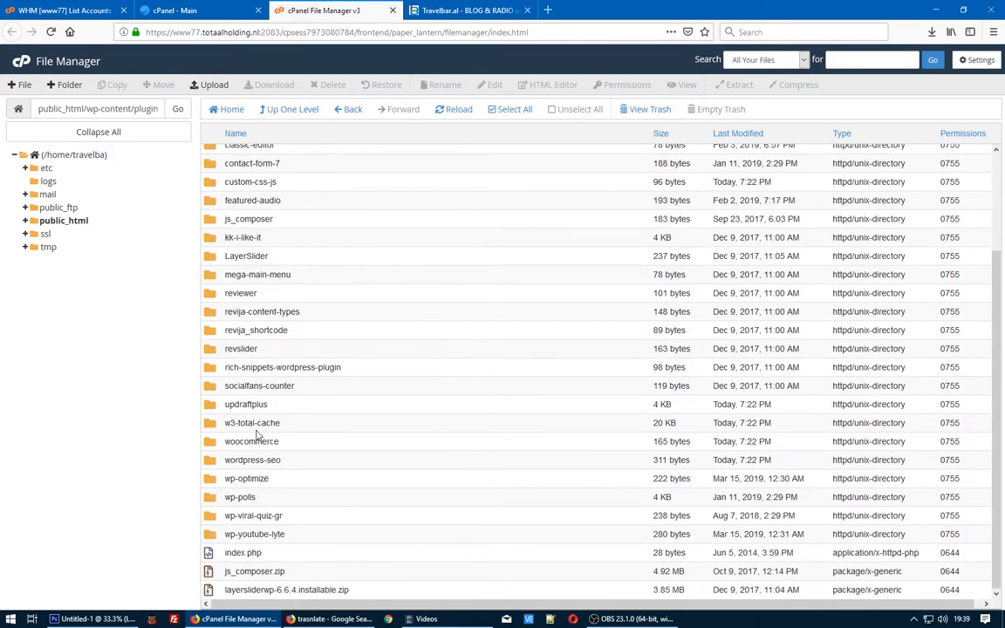
click(253, 423)
text(-1)
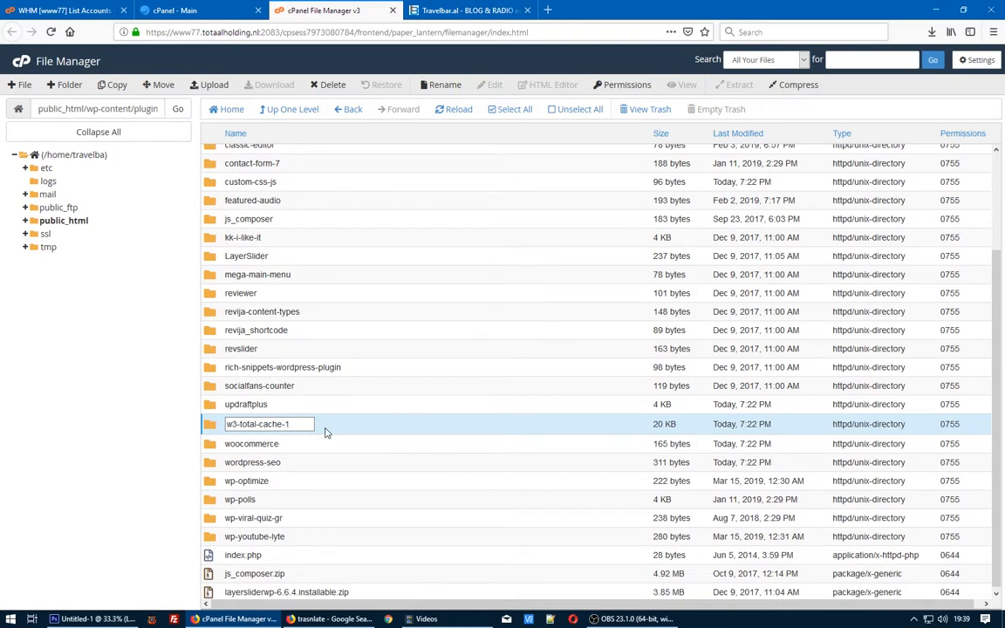
Reach the Dashboard from the TRAVELBAR admin-bar menu and review its warnings
click(469, 9)
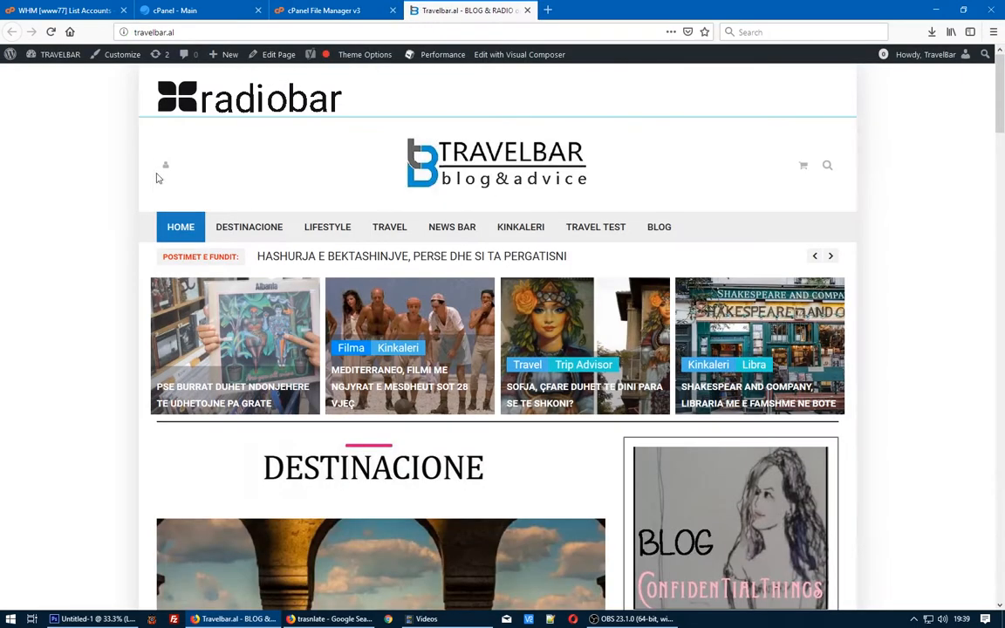
click(60, 54)
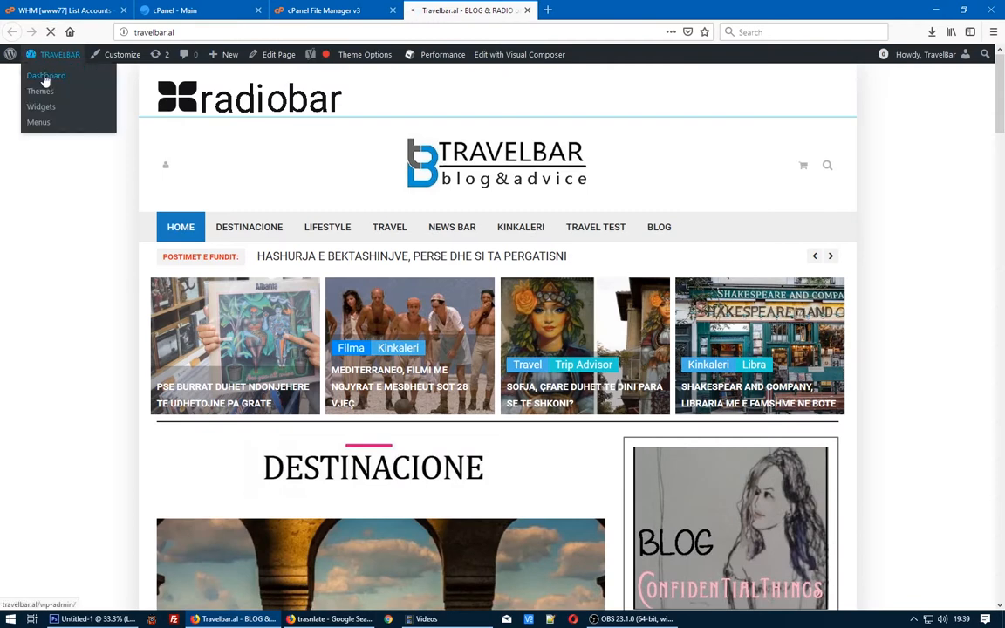
click(45, 75)
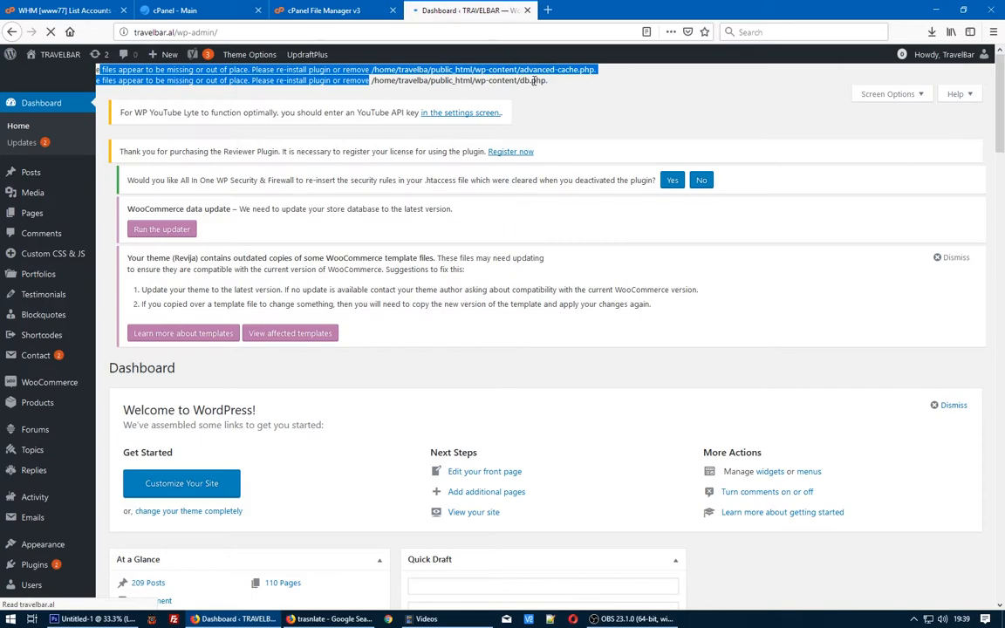
scroll(down, 3)
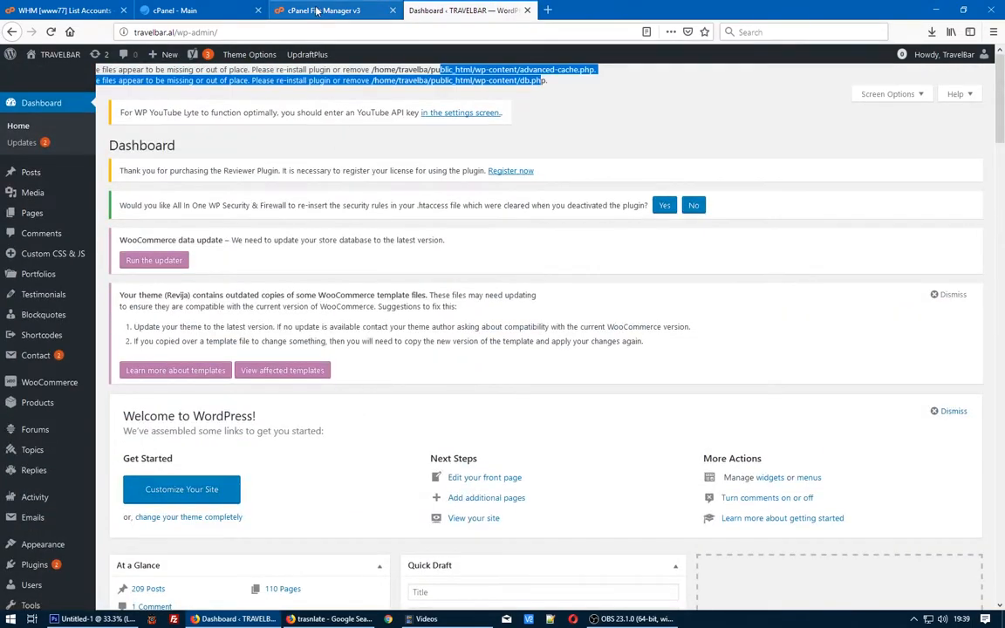
click(332, 10)
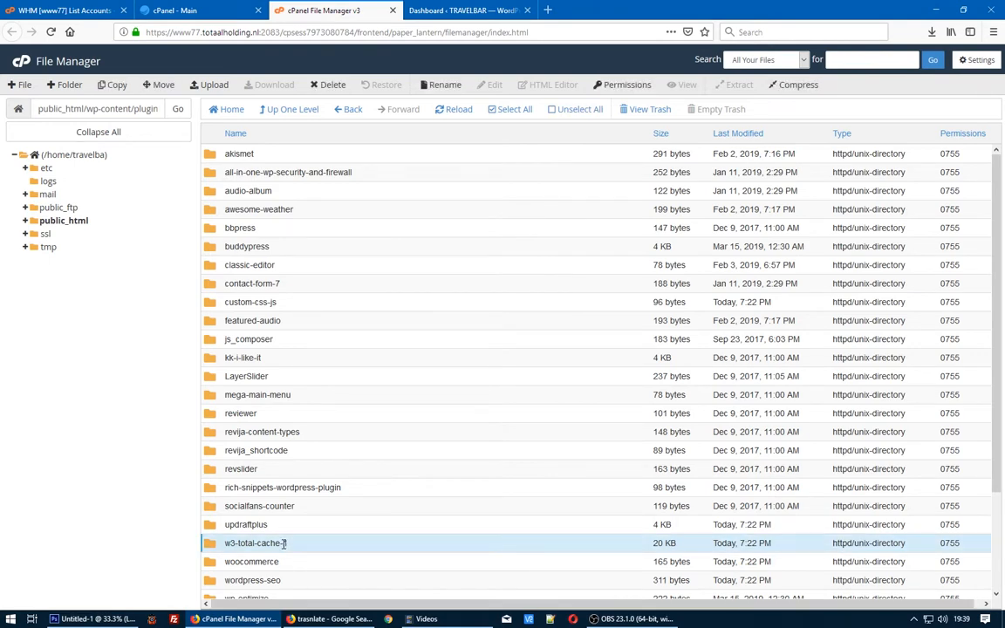
Rename w3-total-cache-1 back to w3-total-cache and verify the Plugins page loads
click(444, 85)
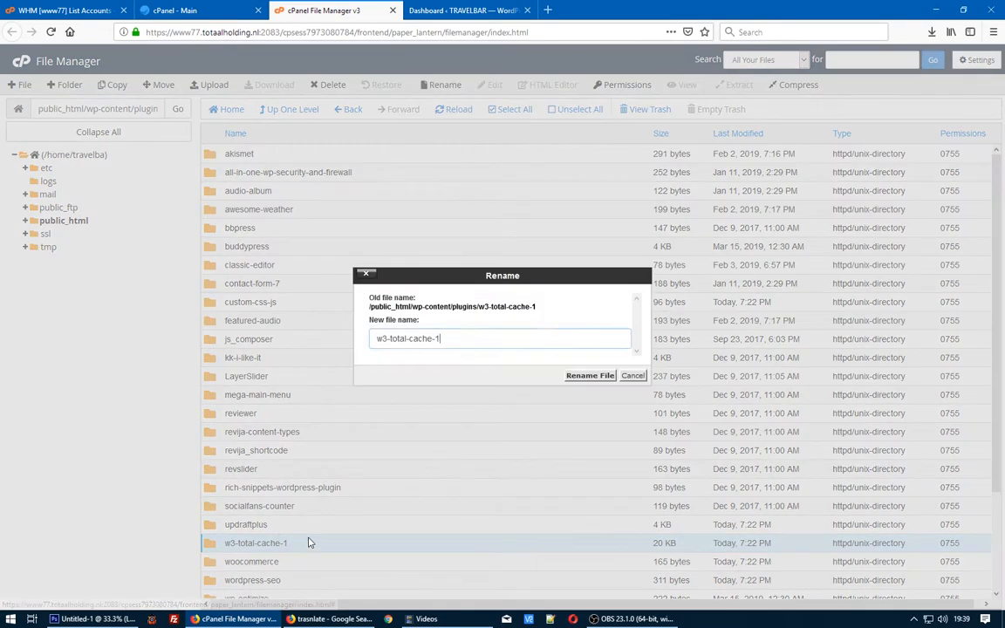
key(BackSpace)
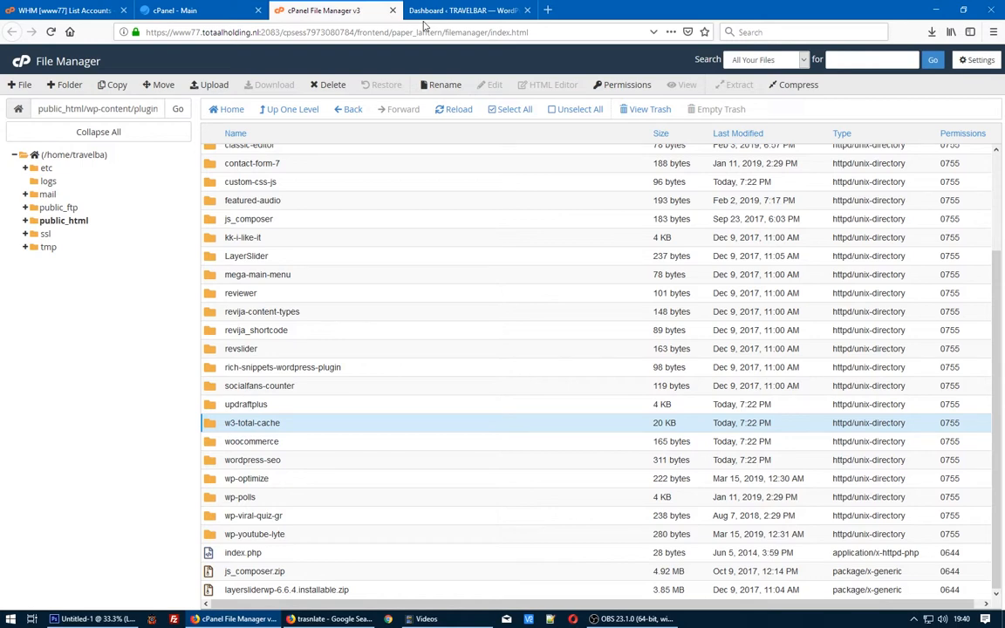
click(463, 10)
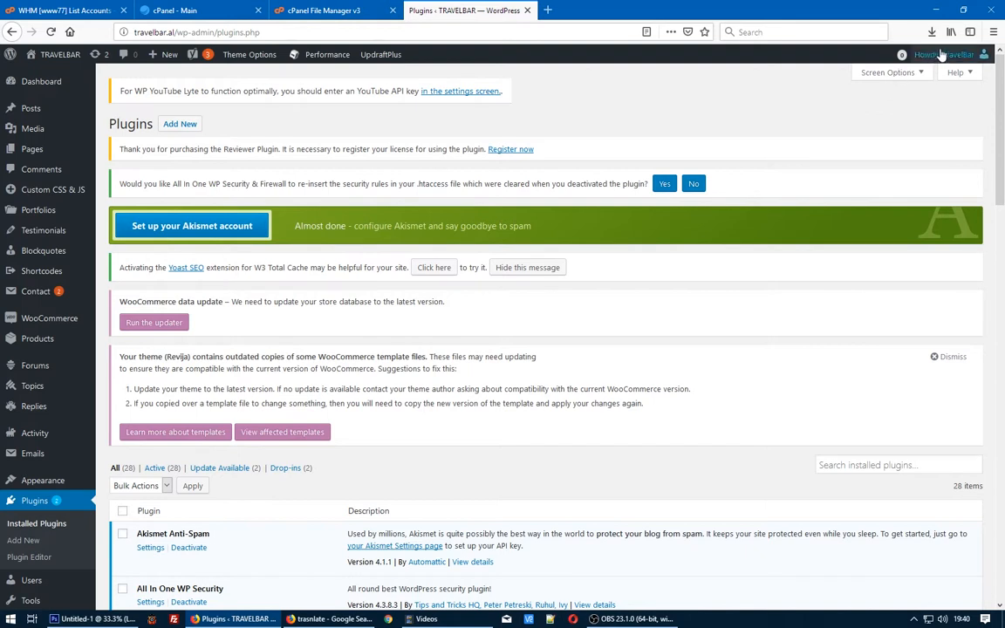
mouse_move(430, 66)
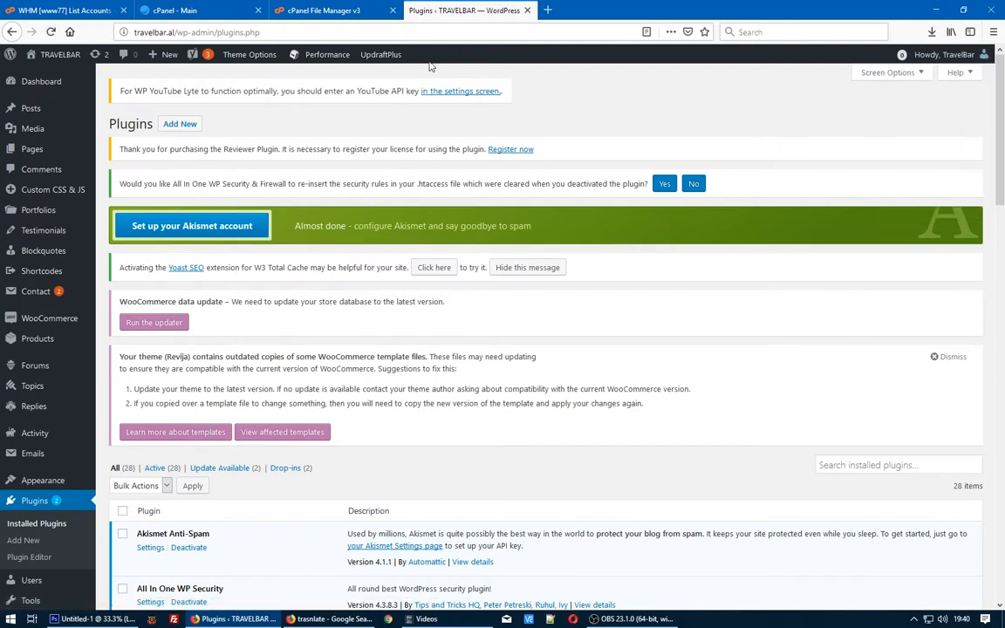